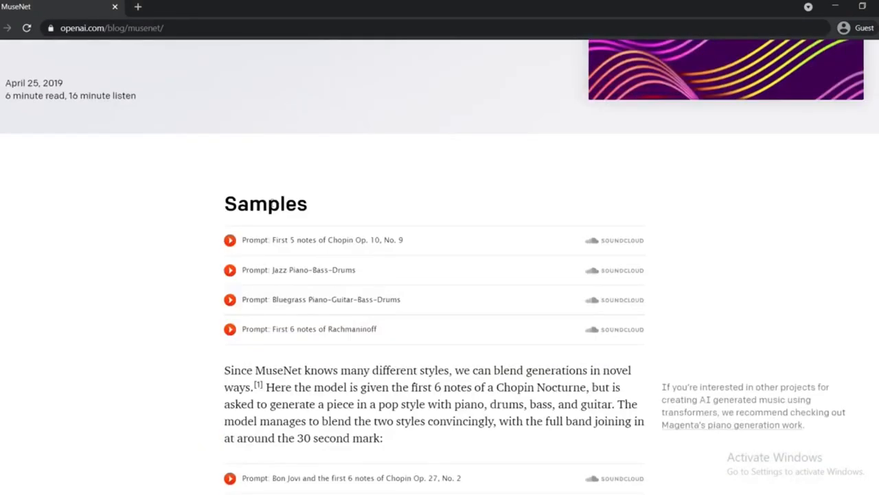
Play the Chopin Op. 10, No. 9 sample briefly, then pause it.
{"action": "left_click", "coordinate": [230, 240]}
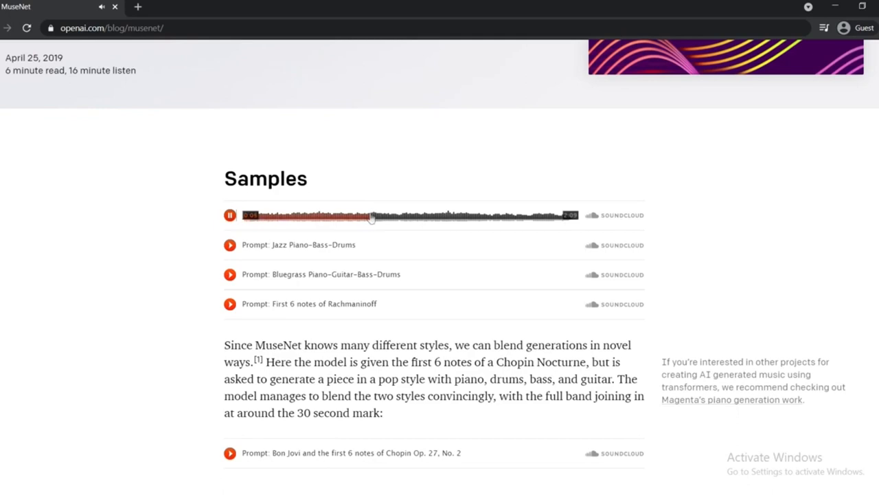
{"action": "left_click", "coordinate": [230, 214]}
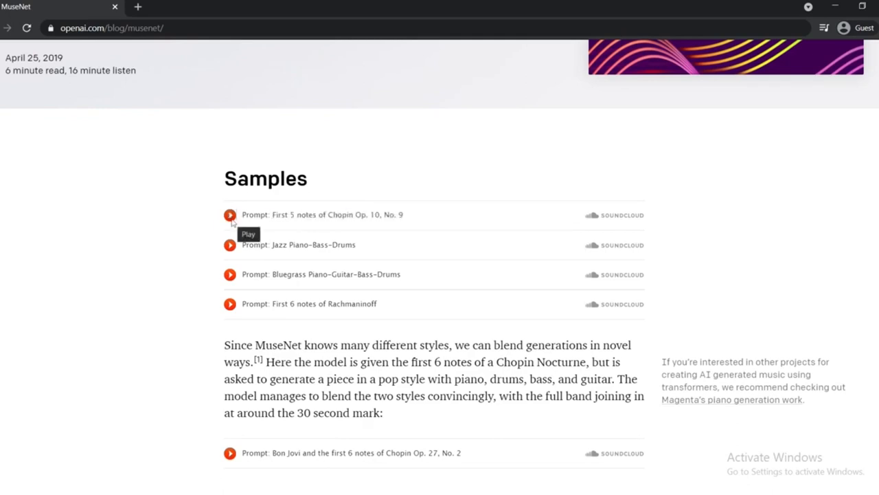